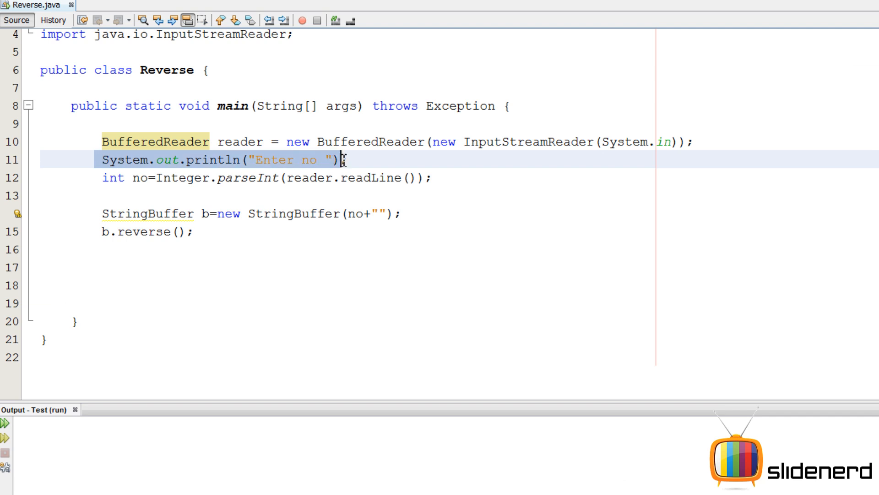
# Step: Review the number-reading and StringBuffer lines, then open a blank line after b.reverse();
pyautogui.click(315, 178)
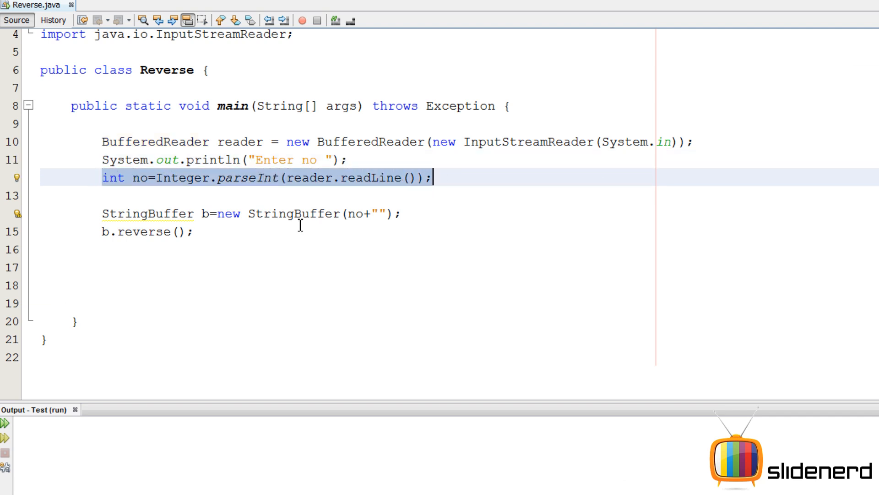
pyautogui.click(218, 214)
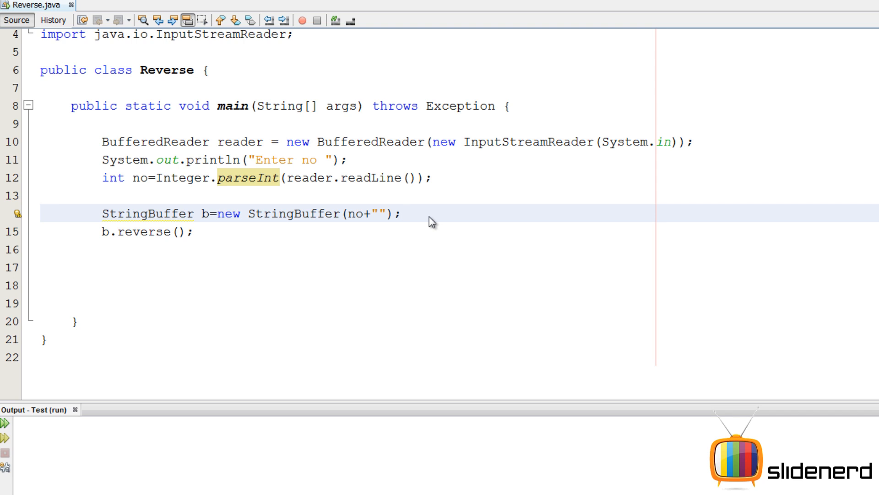
pyautogui.doubleClick(144, 213)
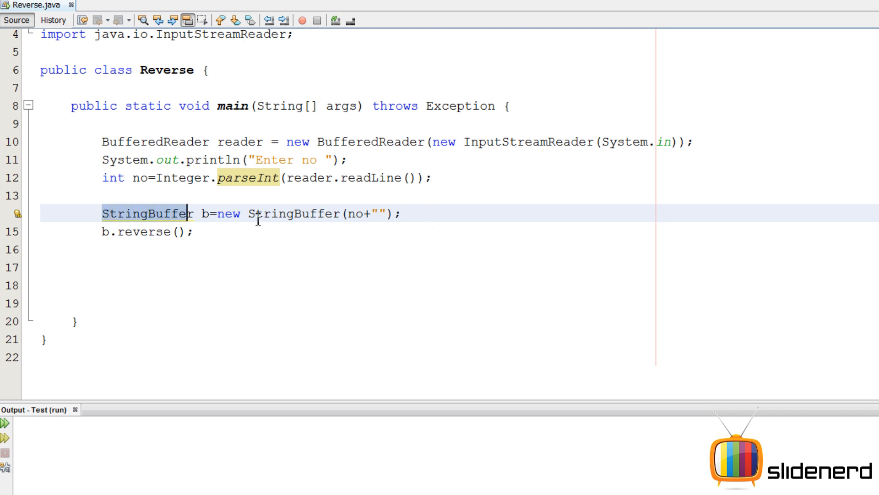
pyautogui.click(374, 213)
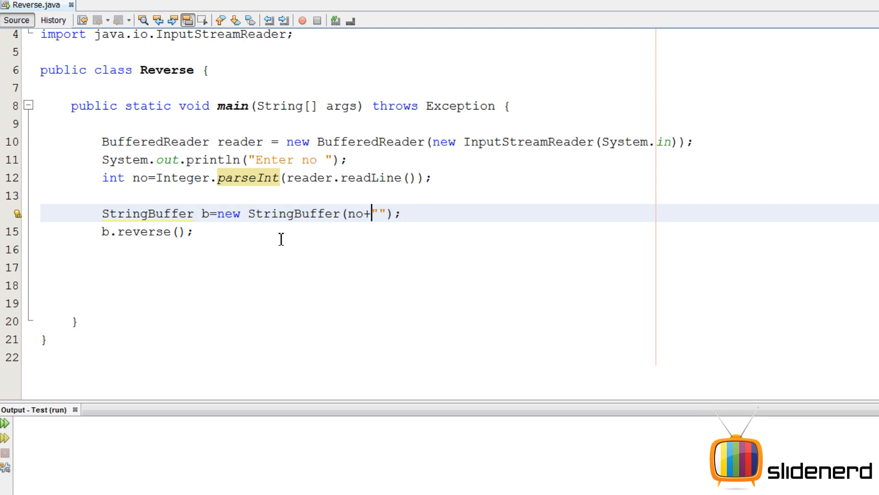
pyautogui.click(202, 242)
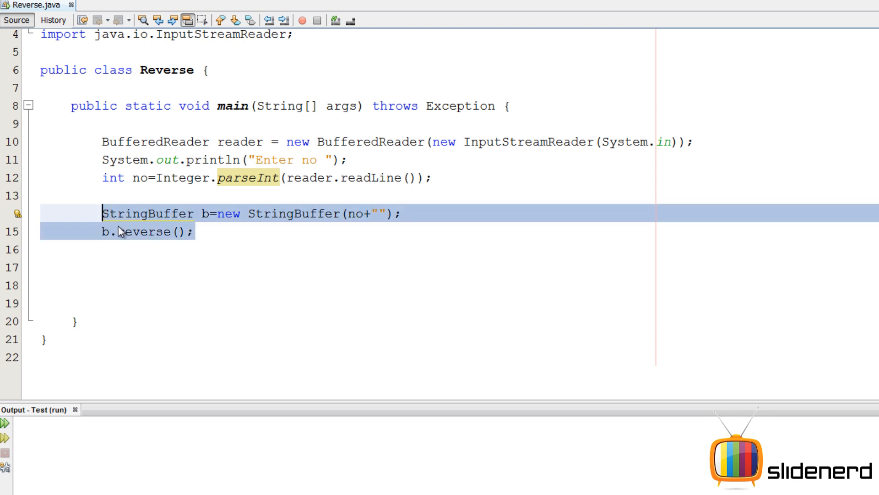
pyautogui.doubleClick(138, 232)
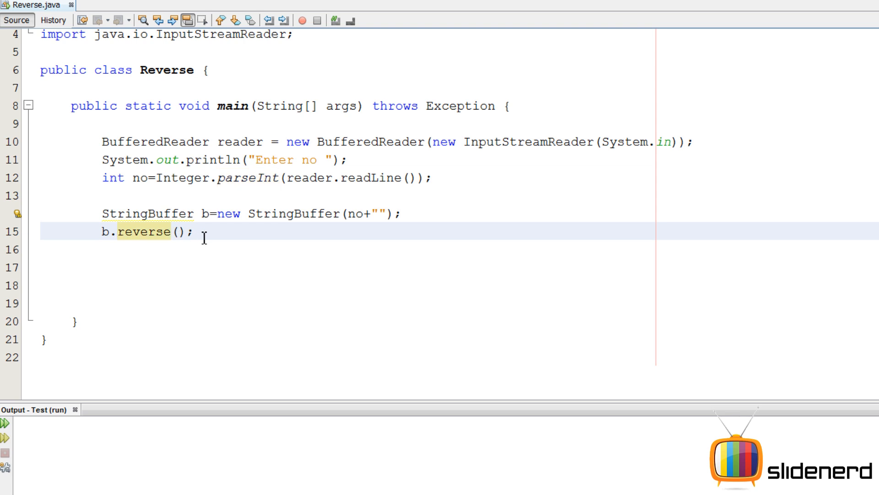
pyautogui.press('Enter')
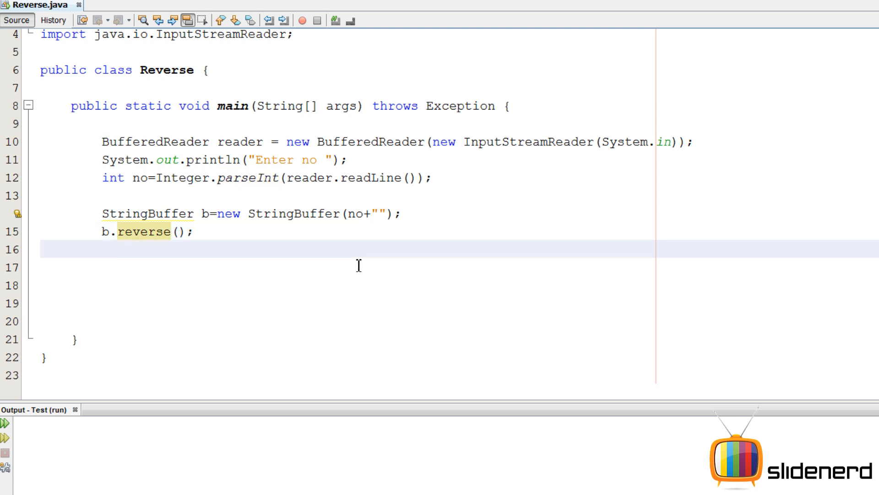
# Step: Add String x=b.toString(); and int rev=Integer.parseInt(x); below the reverse call
pyautogui.write('String')
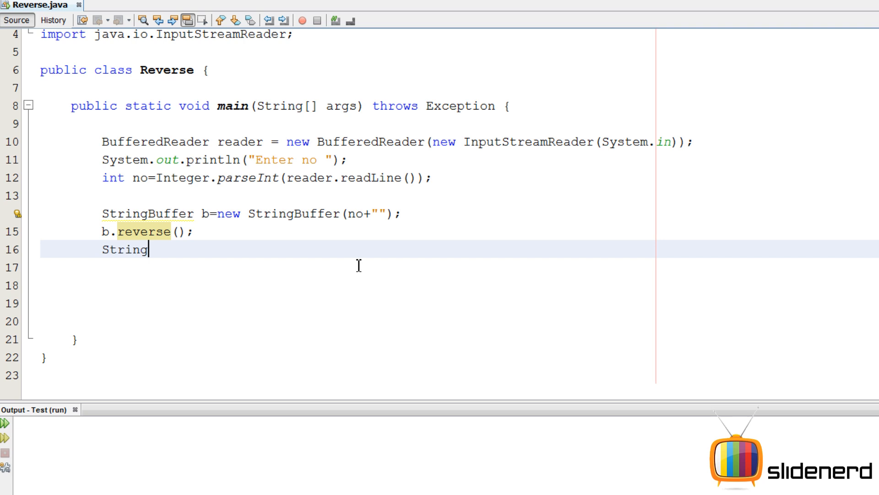
pyautogui.write('x=b.')
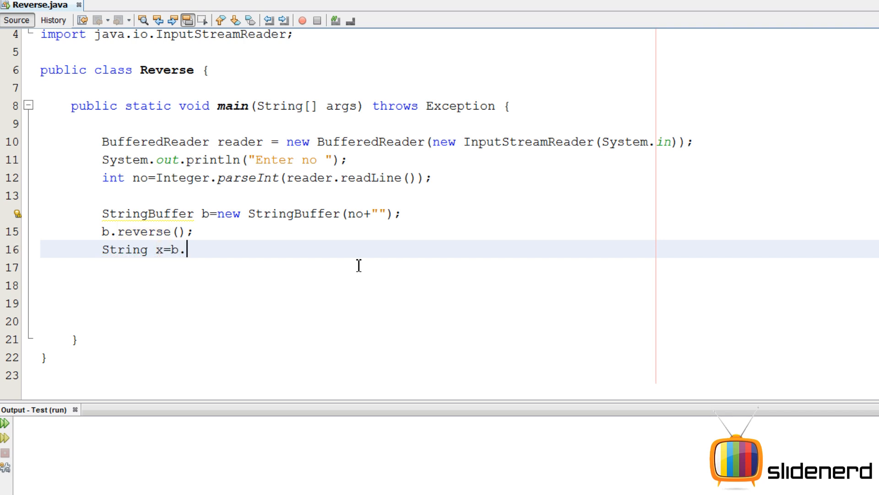
pyautogui.write('toString();')
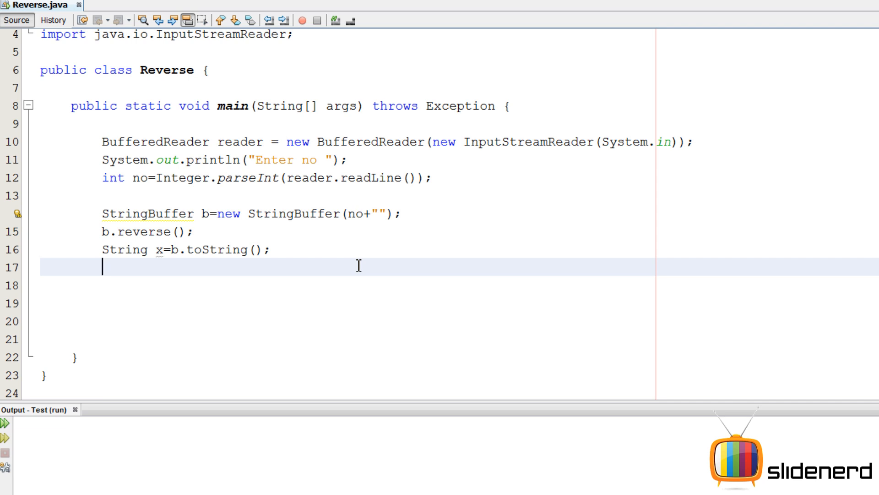
pyautogui.write('int rev')
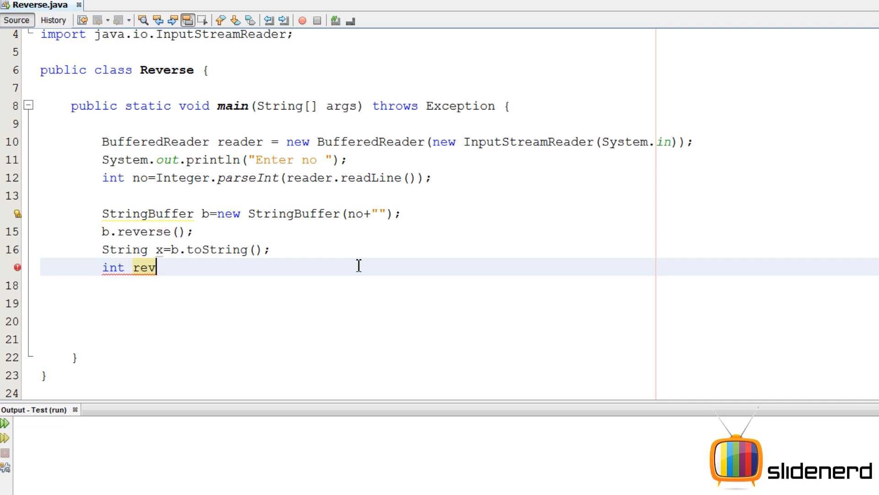
pyautogui.write('=')
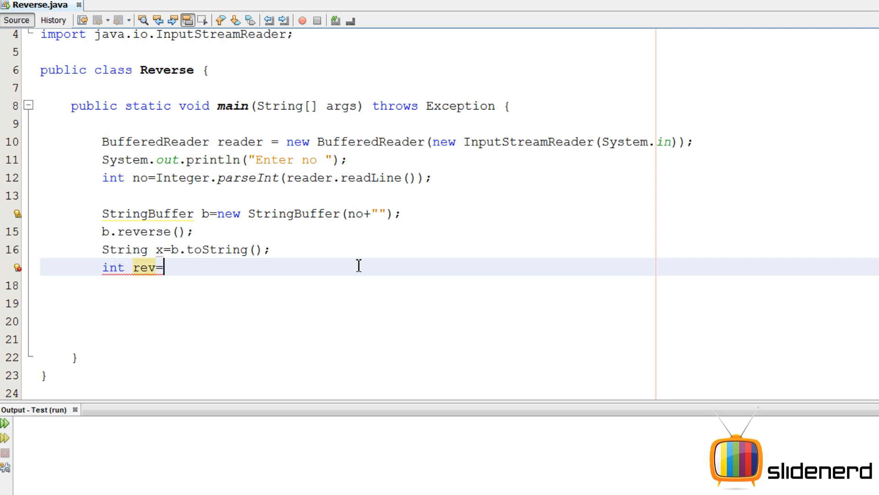
pyautogui.write('Integer.parseInt(x);')
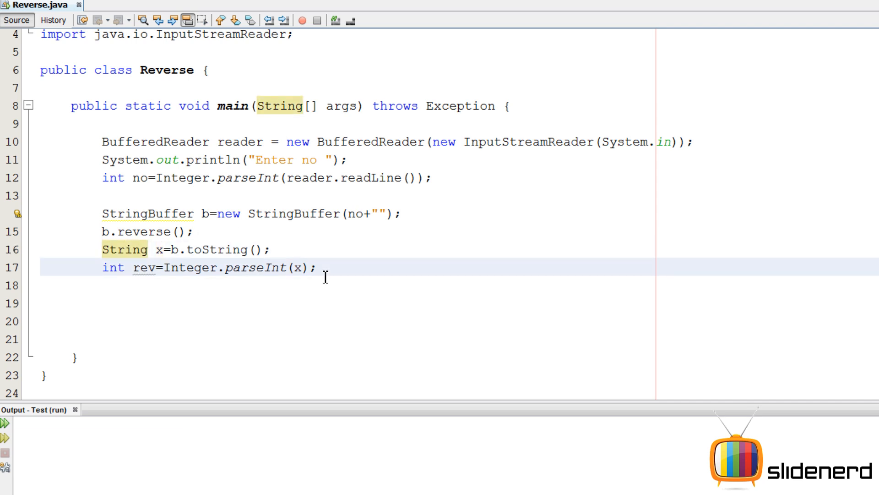
# Step: Temporarily print x, run with input 456 to get 654, then delete the print
pyautogui.write('System.')
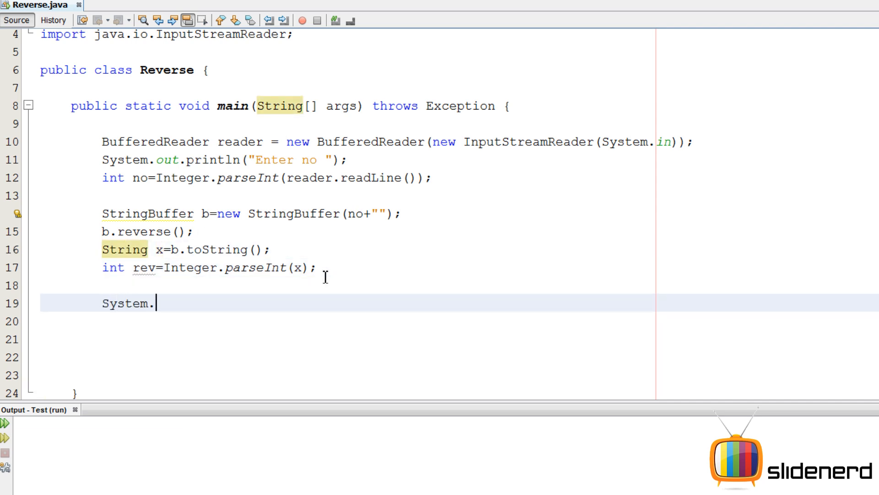
pyautogui.write('out')
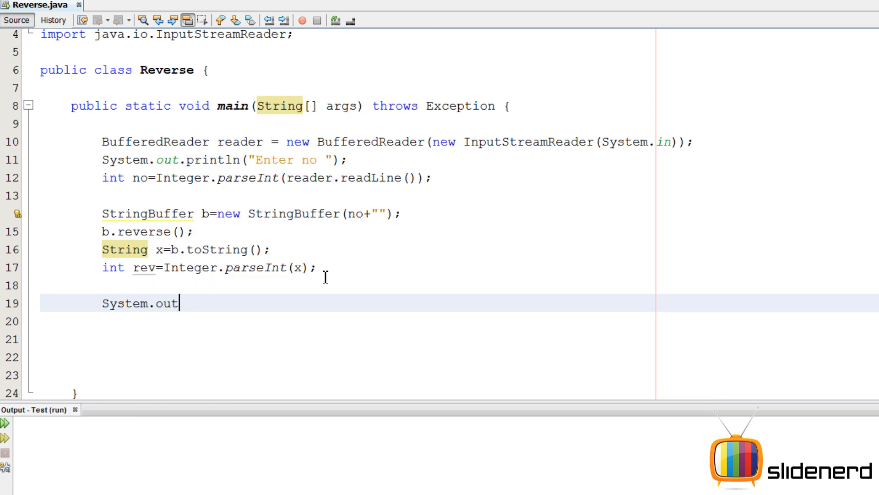
pyautogui.write('.println(x);')
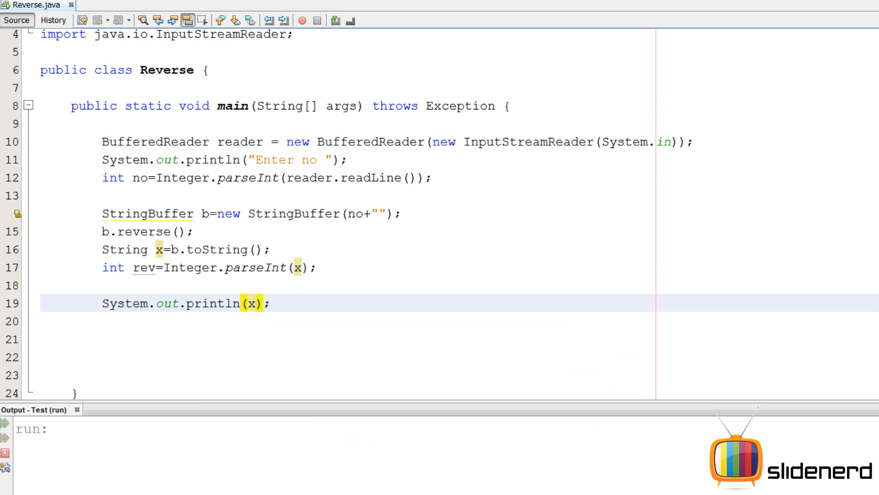
pyautogui.write('456')
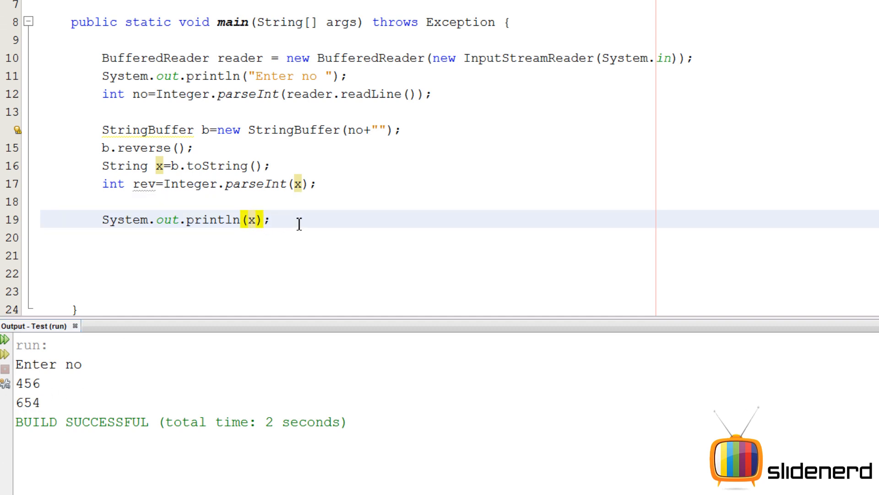
pyautogui.press('Delete')
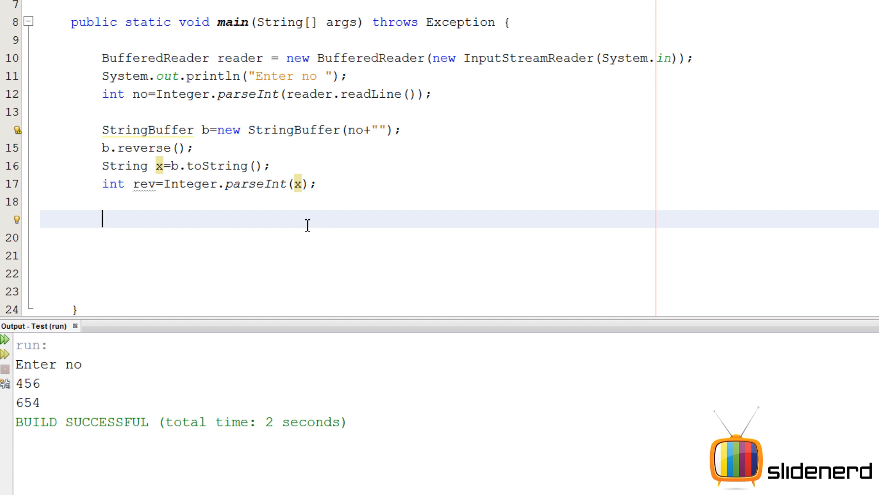
# Step: Write an if(no==rev) block with an else branch
pyautogui.write('if()')
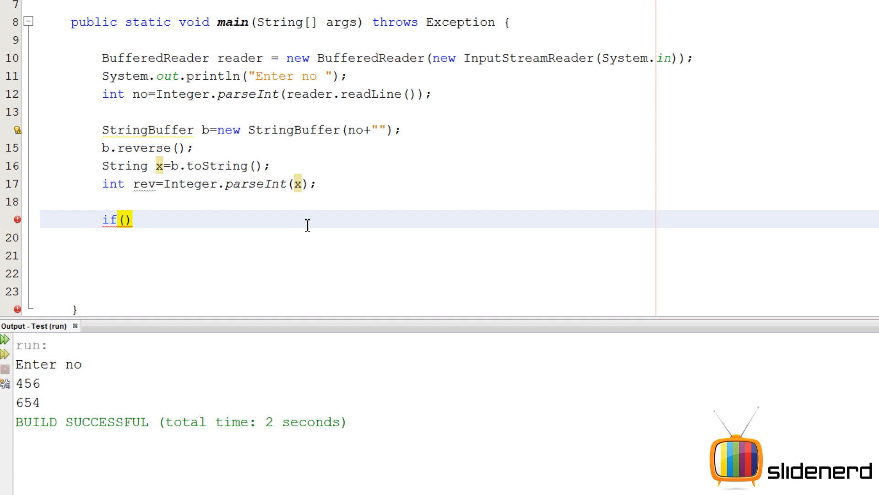
pyautogui.write('no==re')
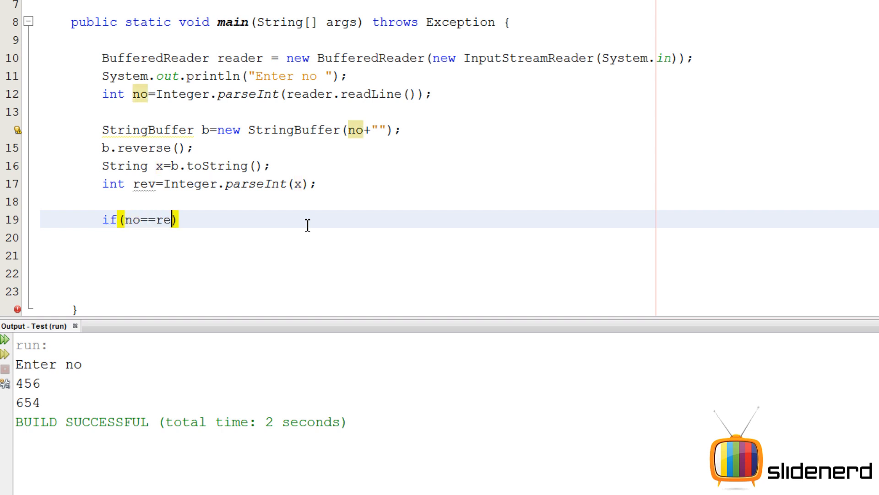
pyautogui.write('v){')
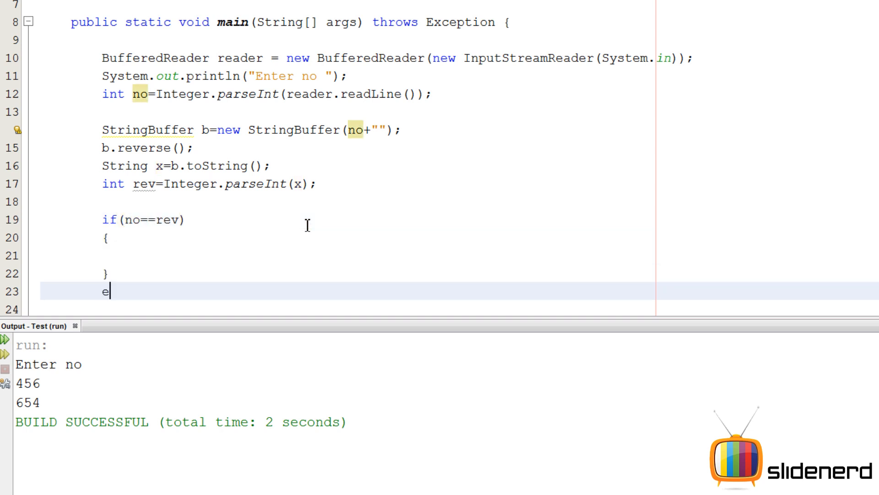
pyautogui.write('lse')
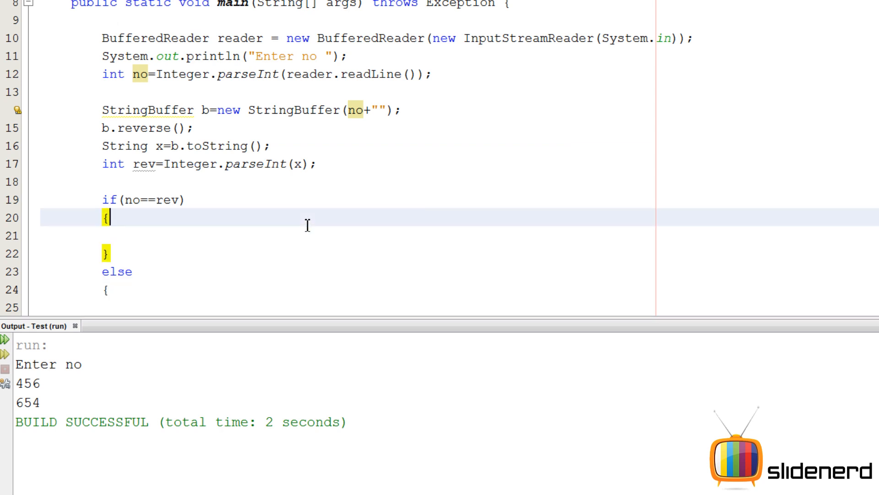
# Step: Add println statements printing "Palindrome" in the if branch and "Nope" in else
pyautogui.click(121, 56)
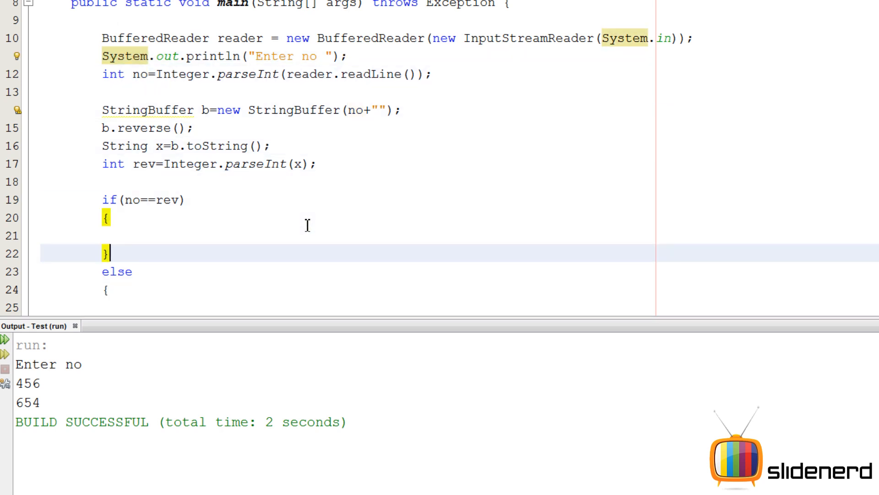
pyautogui.write('System.out.println("Enter no ");')
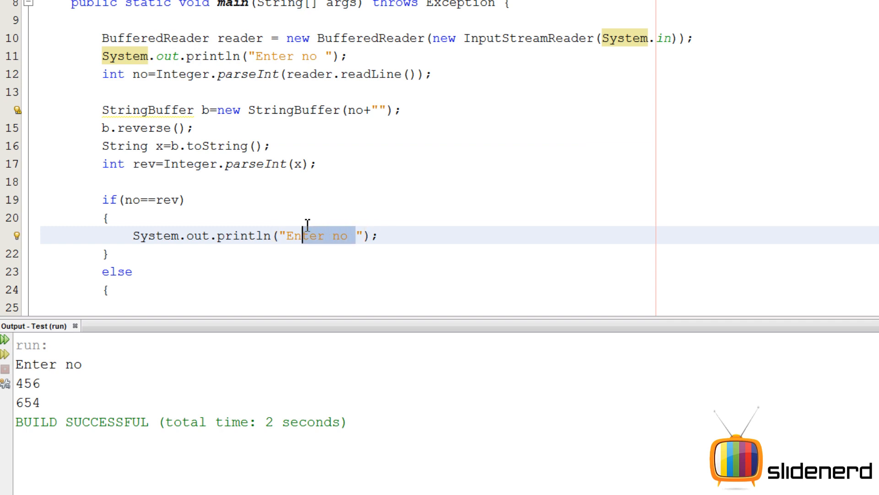
pyautogui.write('P')
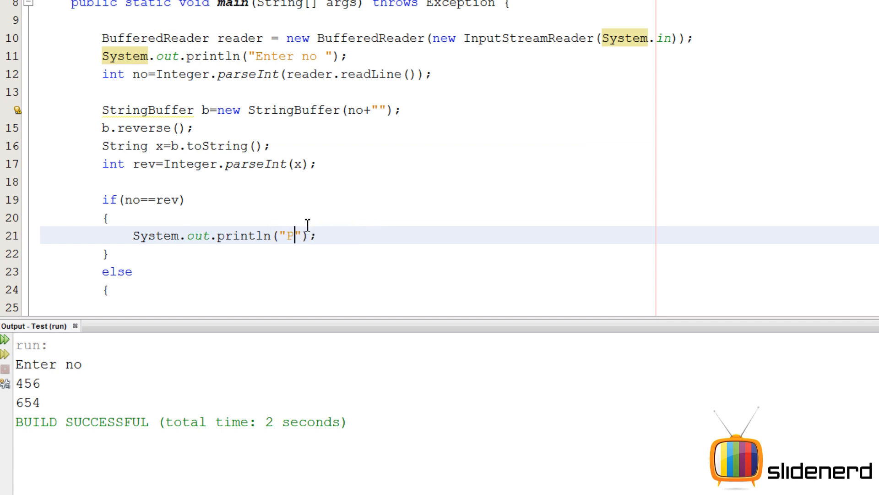
pyautogui.write('a')
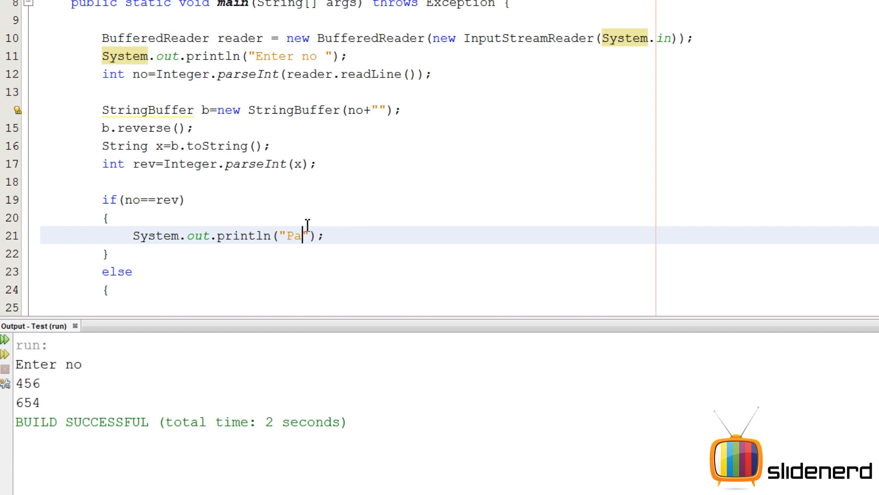
pyautogui.write('lindrome')
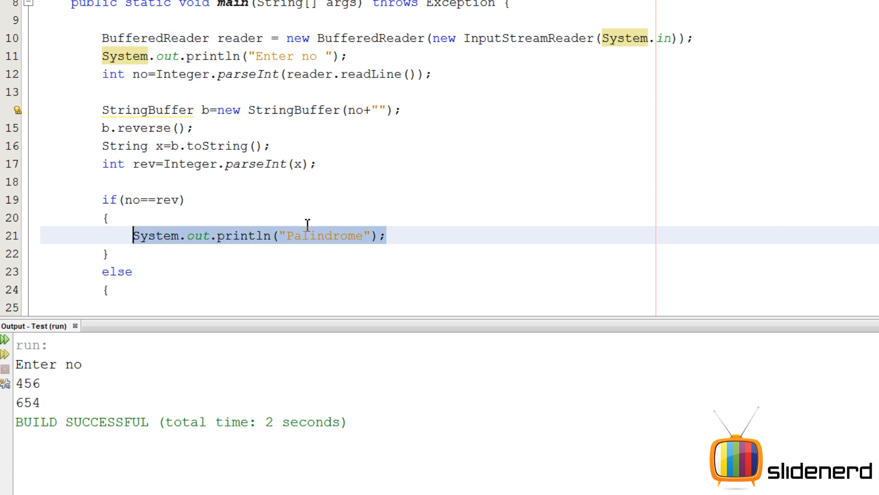
pyautogui.write('System.out.println("Palindrome");')
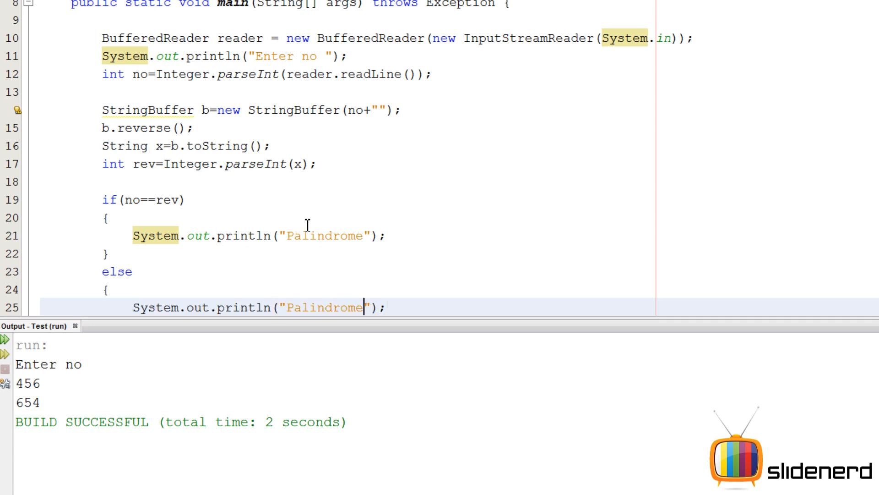
pyautogui.press('BackSpace')
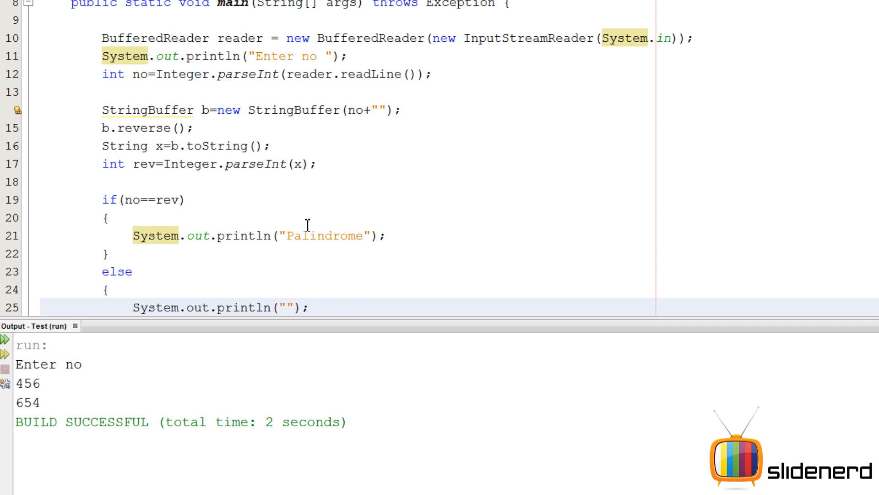
pyautogui.write('Nope')
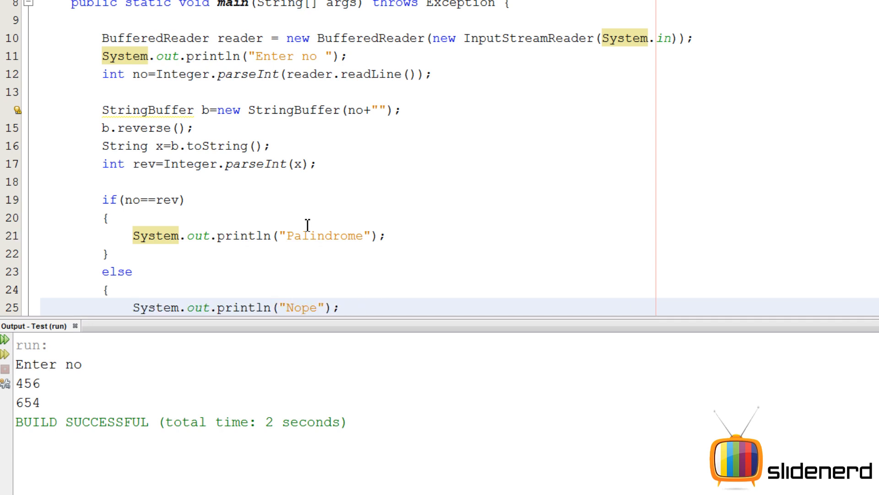